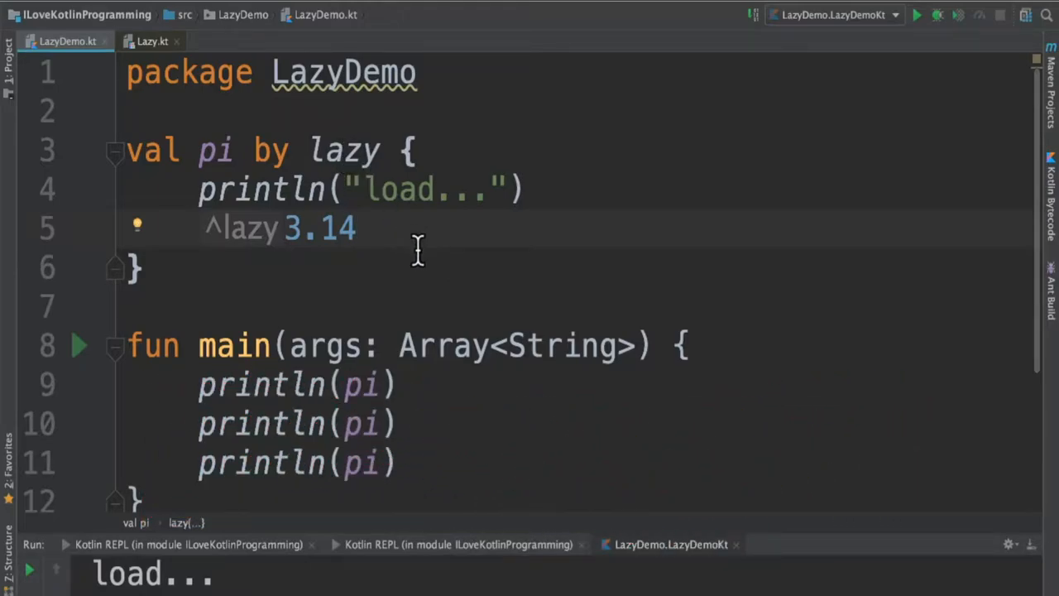
mouse_move(373, 165)
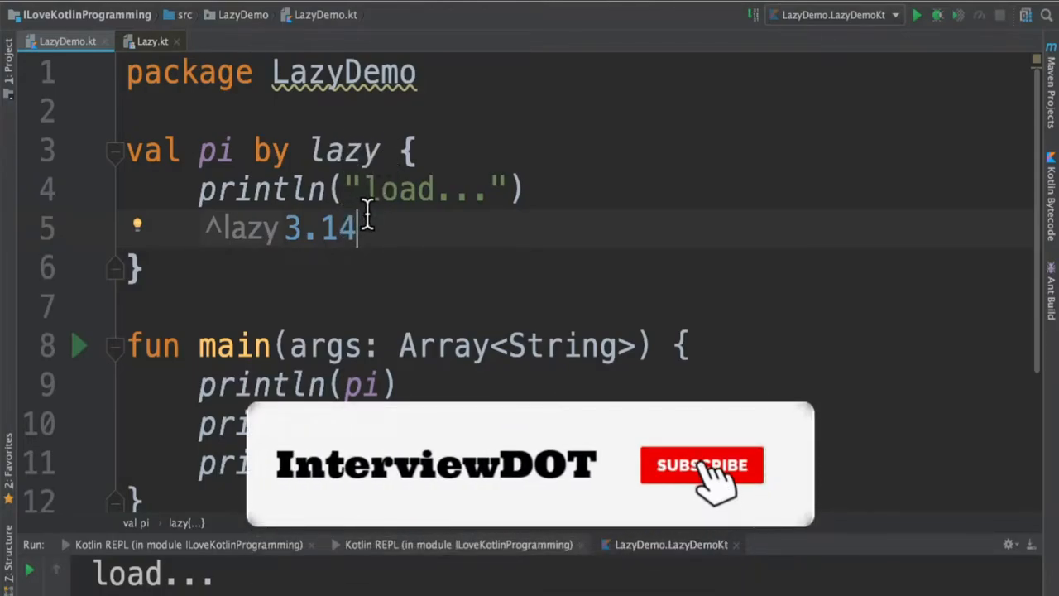
Highlight every use of pi in LazyDemo while the run output shows load... once and 3.14 three times
left_click(702, 465)
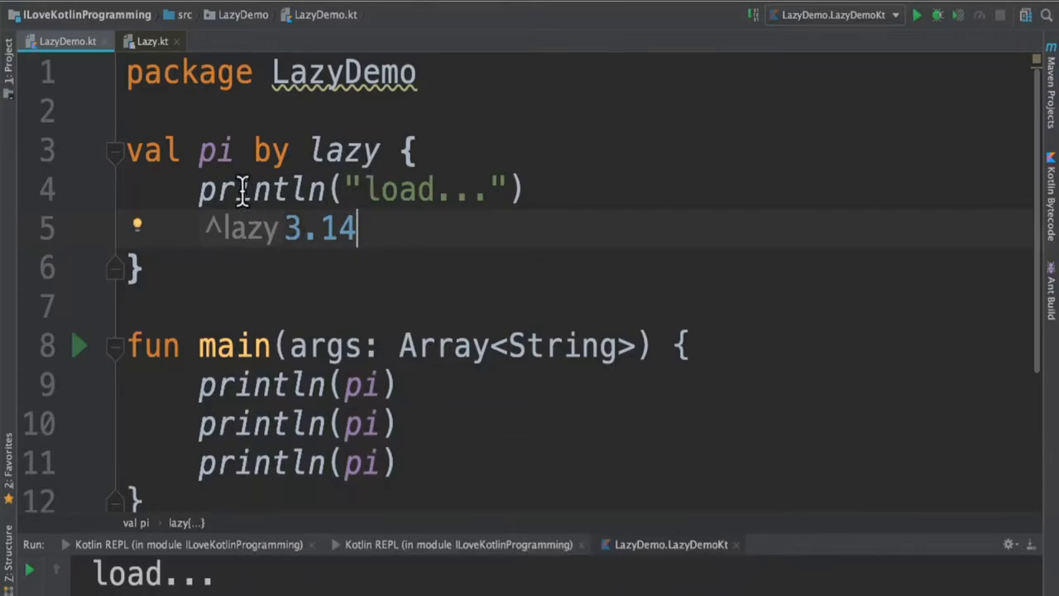
double_click(215, 149)
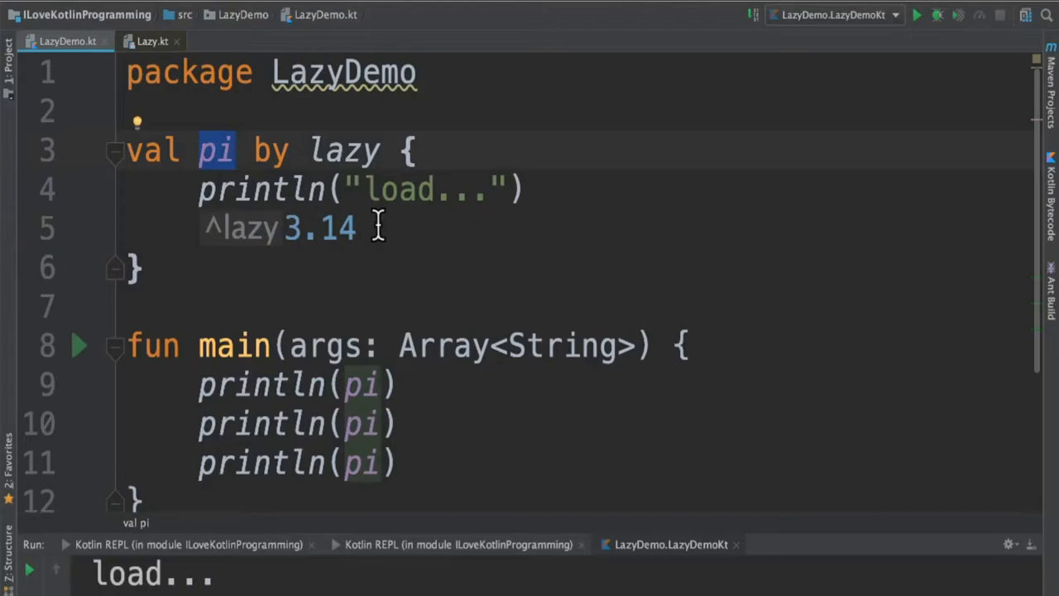
mouse_move(222, 168)
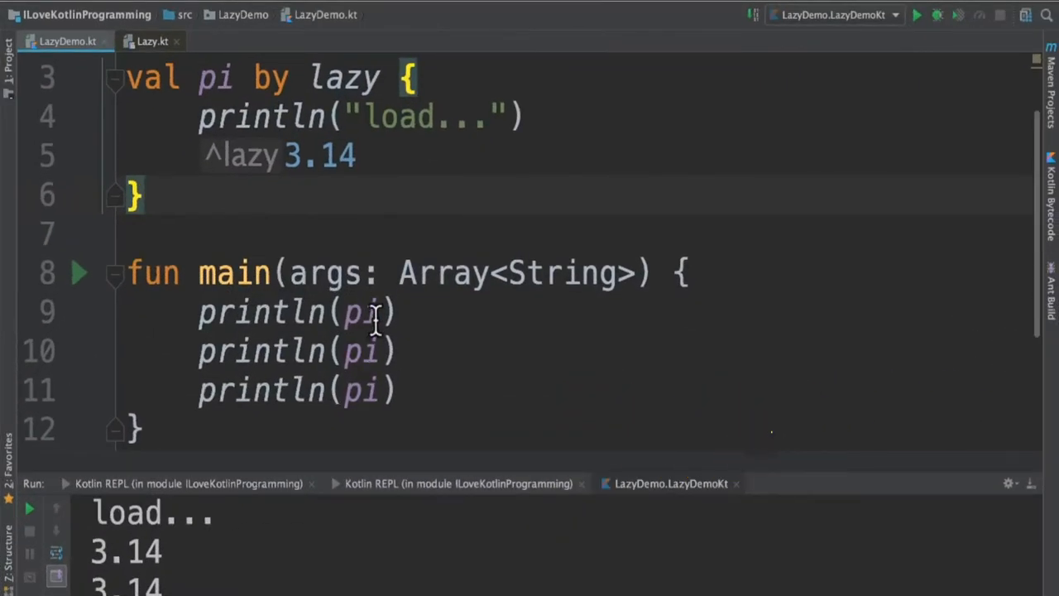
mouse_move(371, 322)
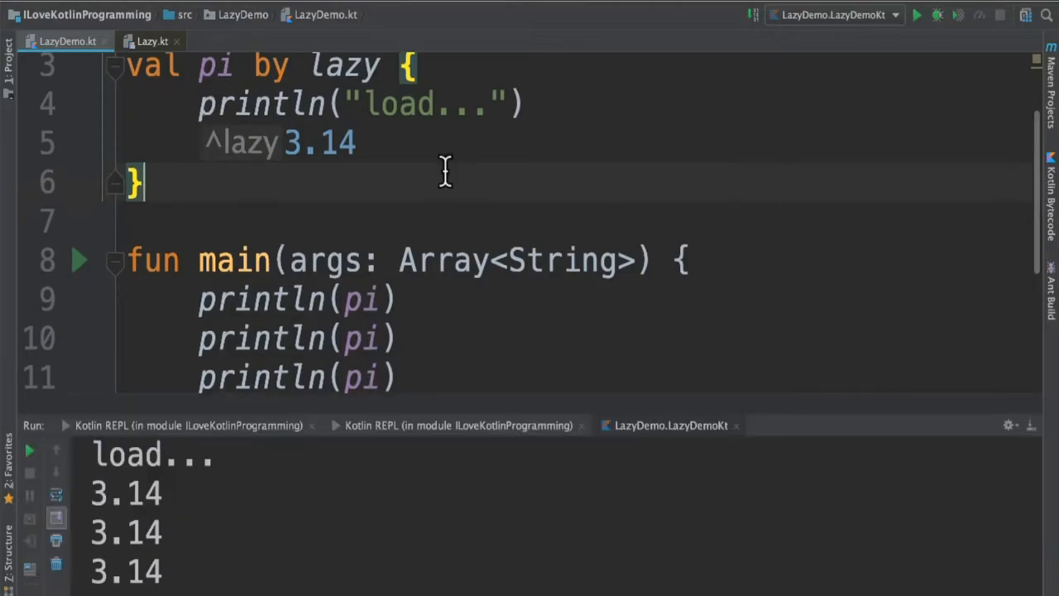
mouse_move(471, 108)
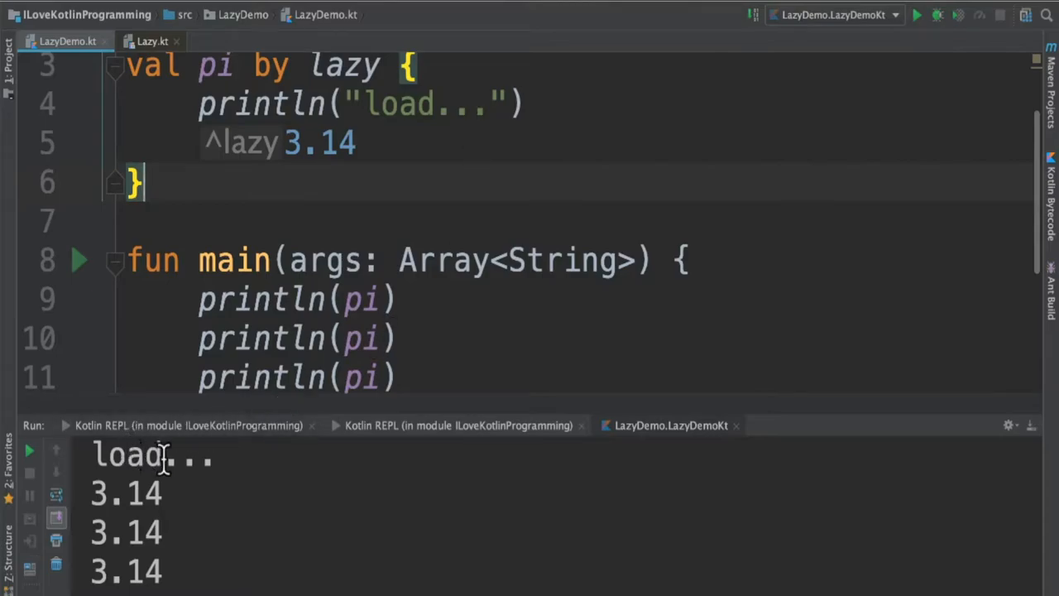
mouse_move(228, 102)
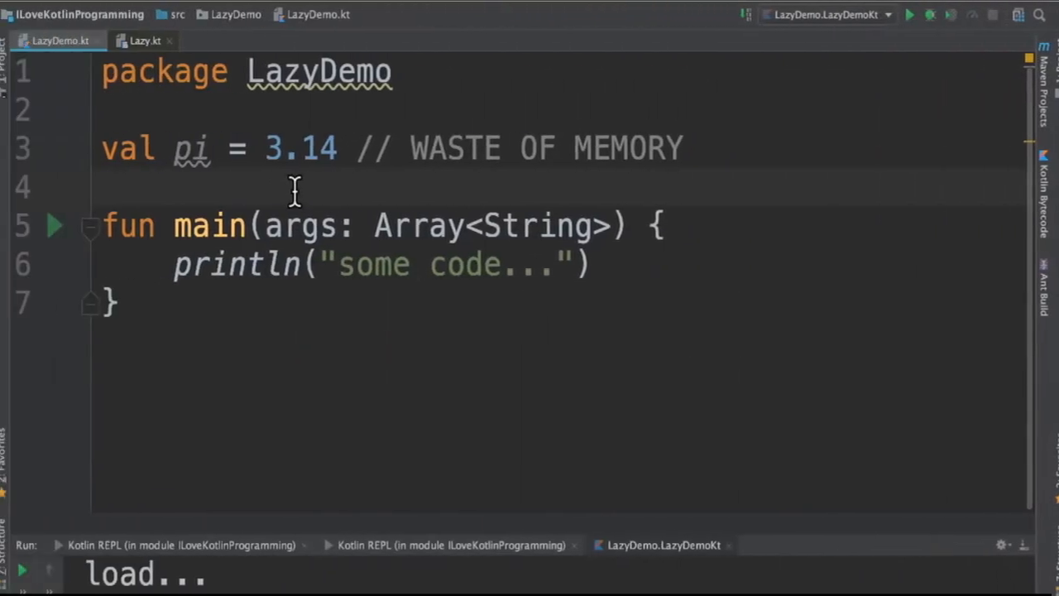
mouse_move(195, 148)
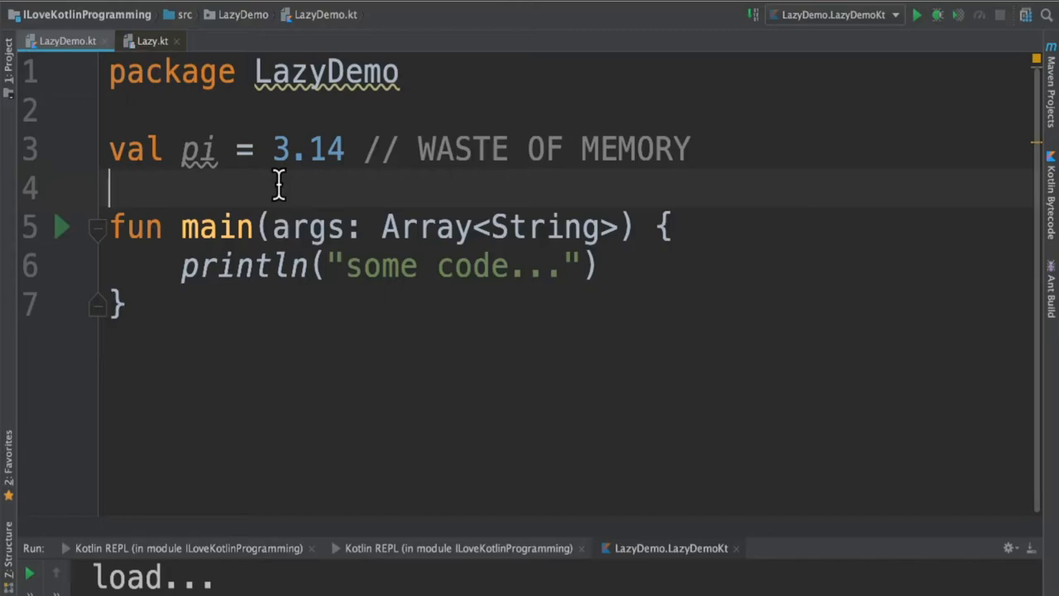
mouse_move(625, 186)
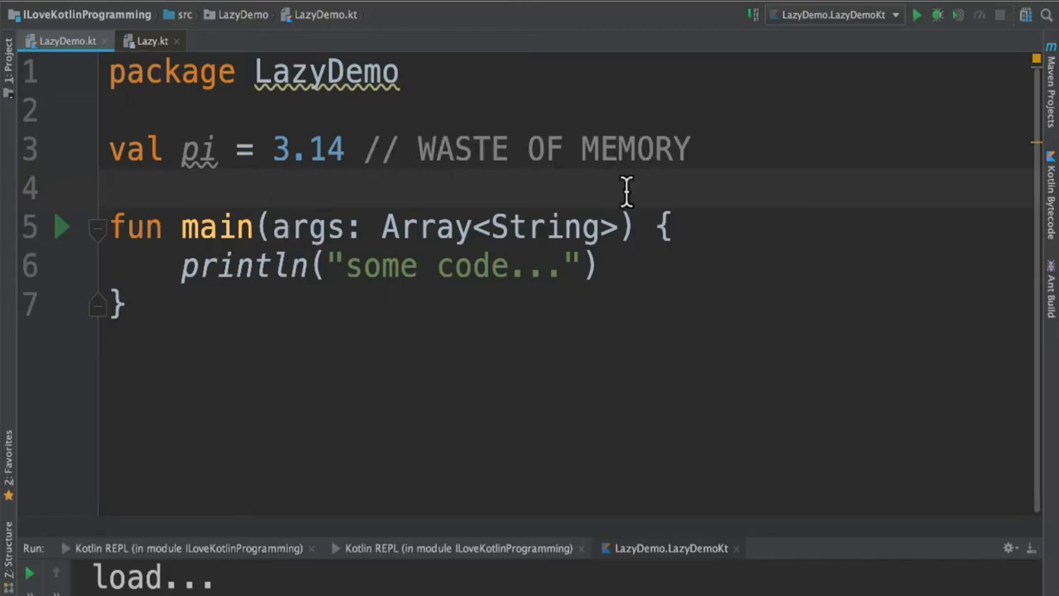
mouse_move(198, 149)
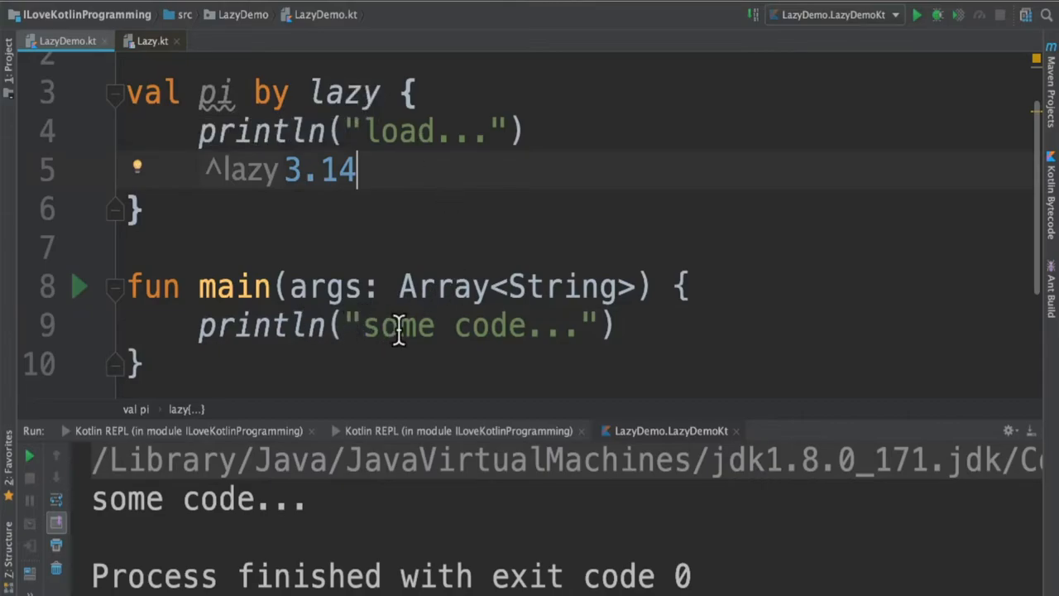
mouse_move(505, 427)
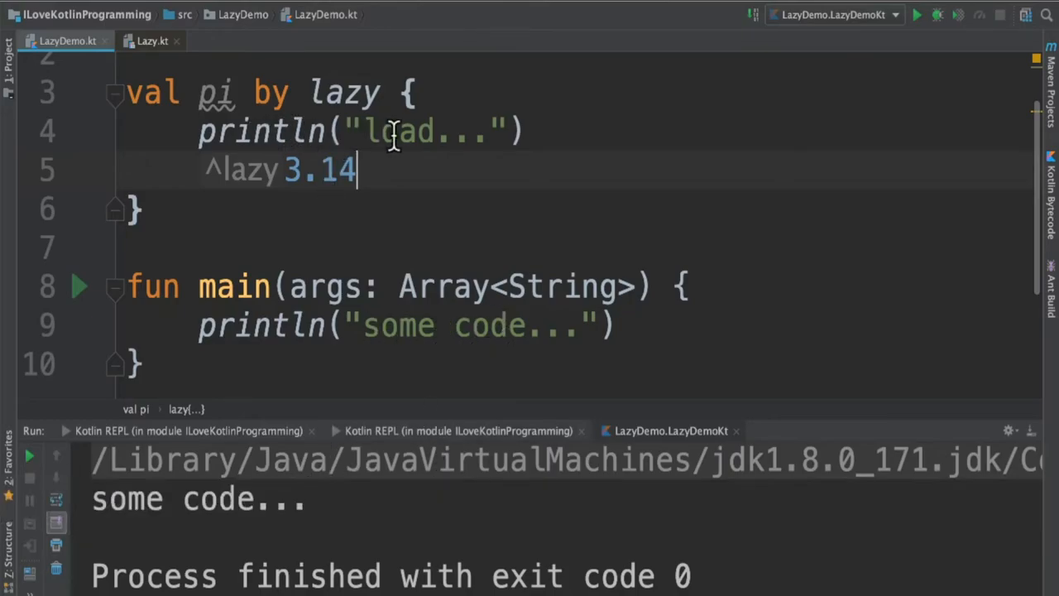
mouse_move(360, 334)
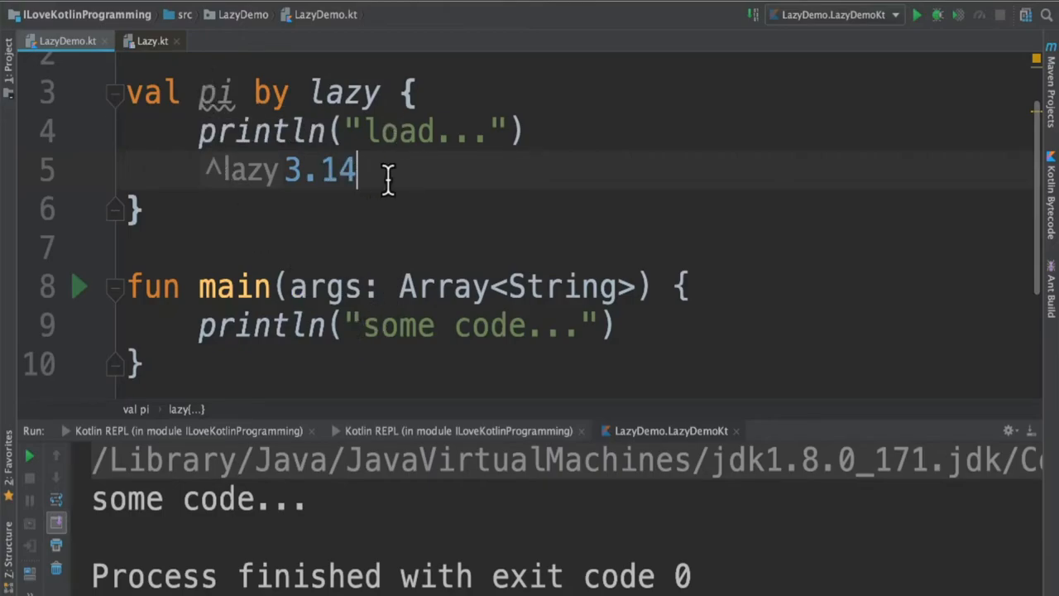
mouse_move(412, 180)
type("println(pi")
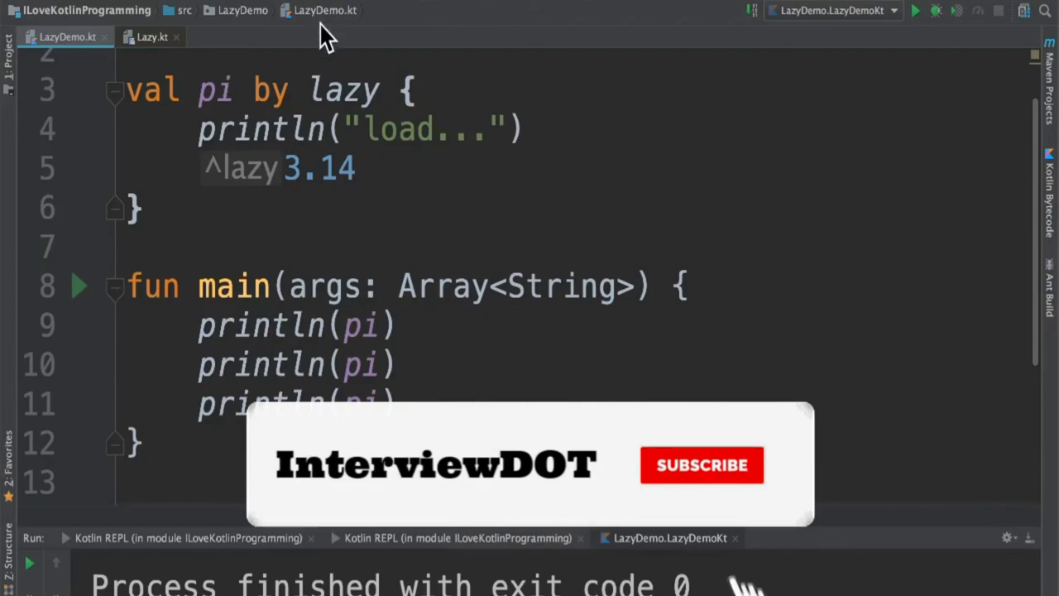
Rerun LazyDemoKt so main prints pi three times and exits with code 0
left_click(702, 465)
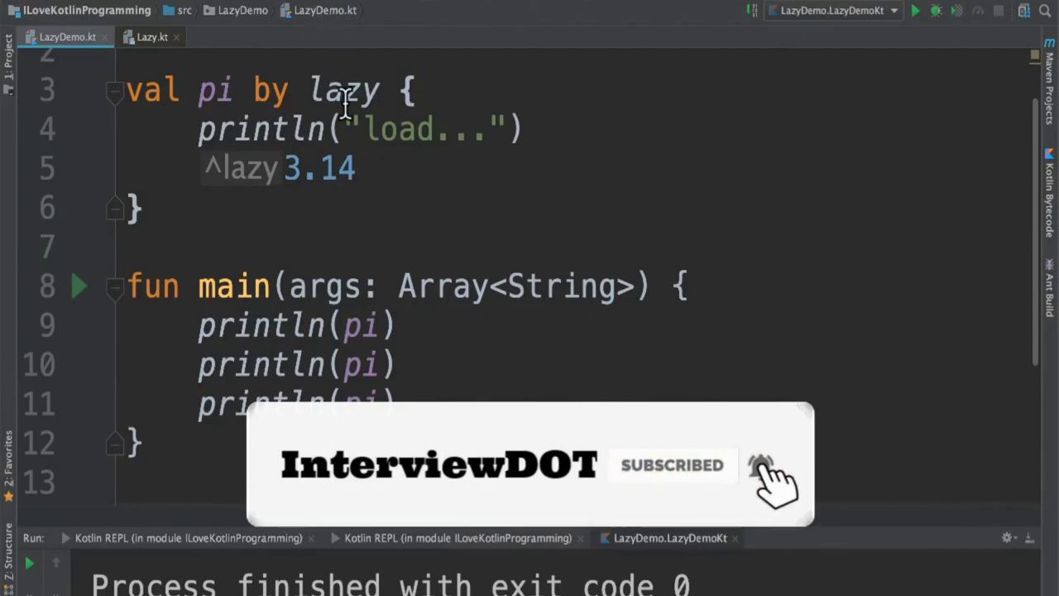